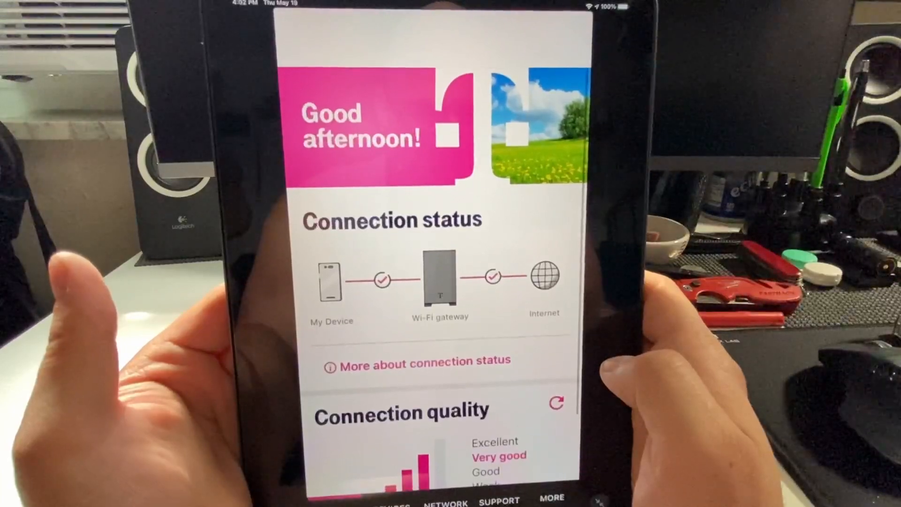
scroll("down", 3)
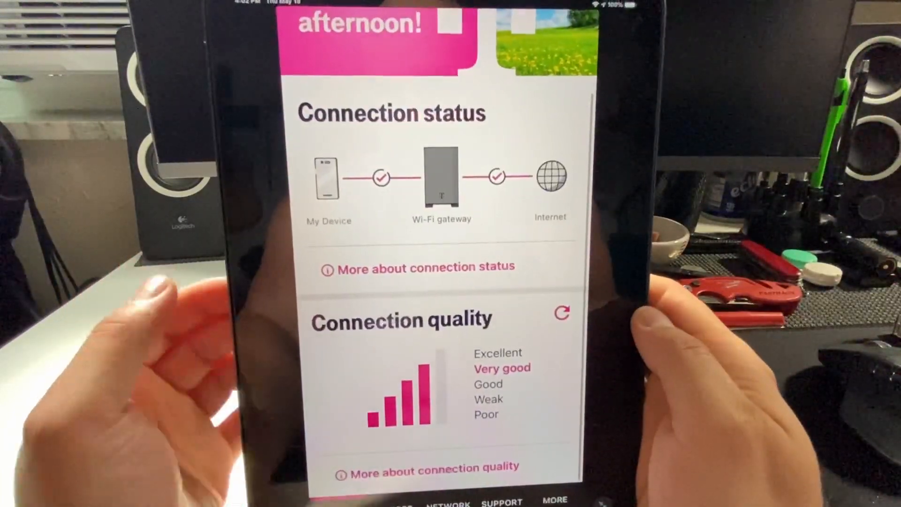